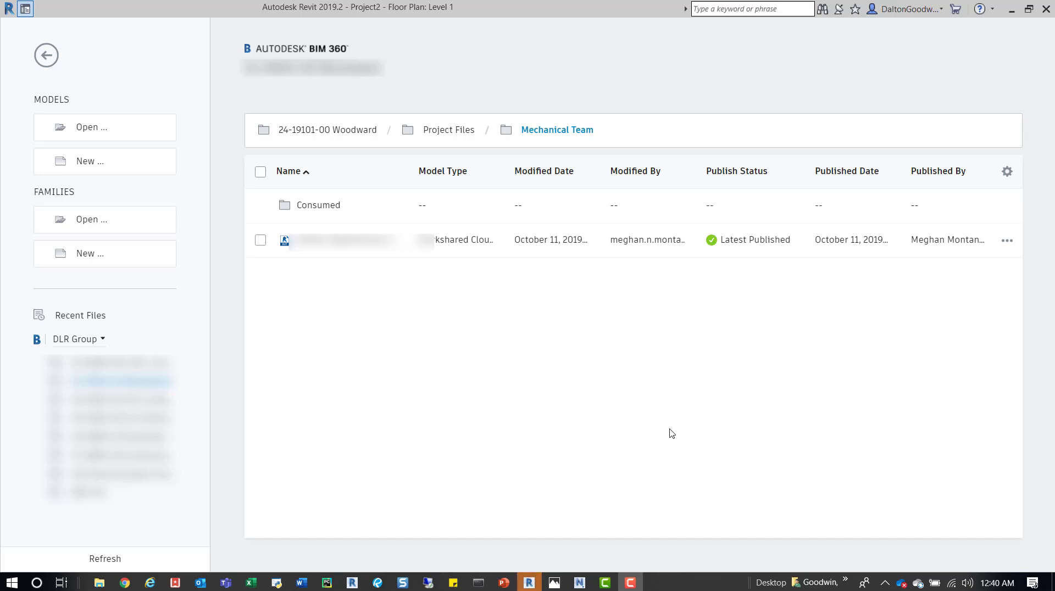
mouse_move(662, 430)
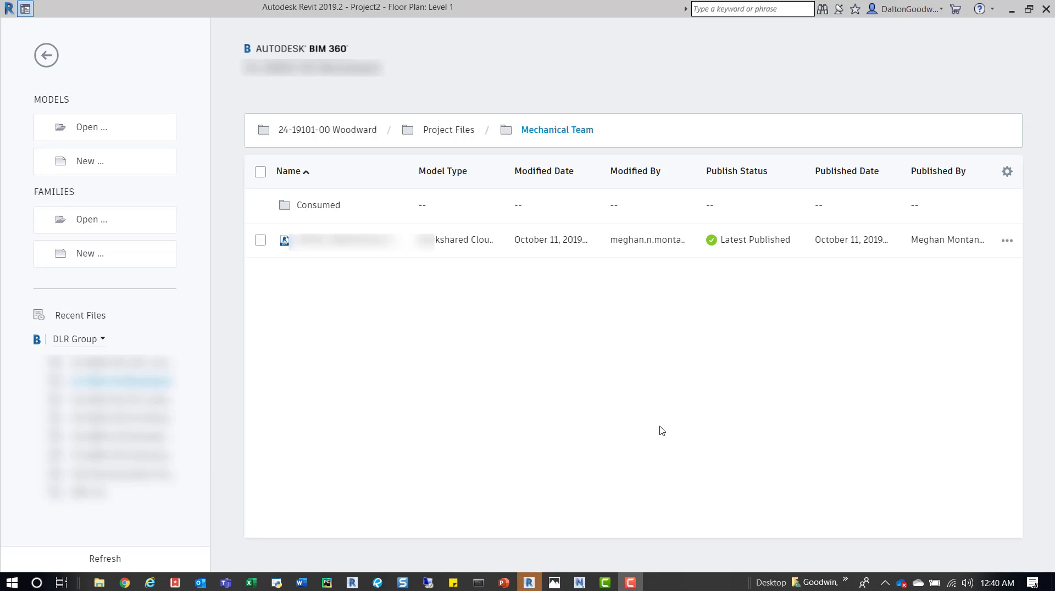
mouse_move(654, 426)
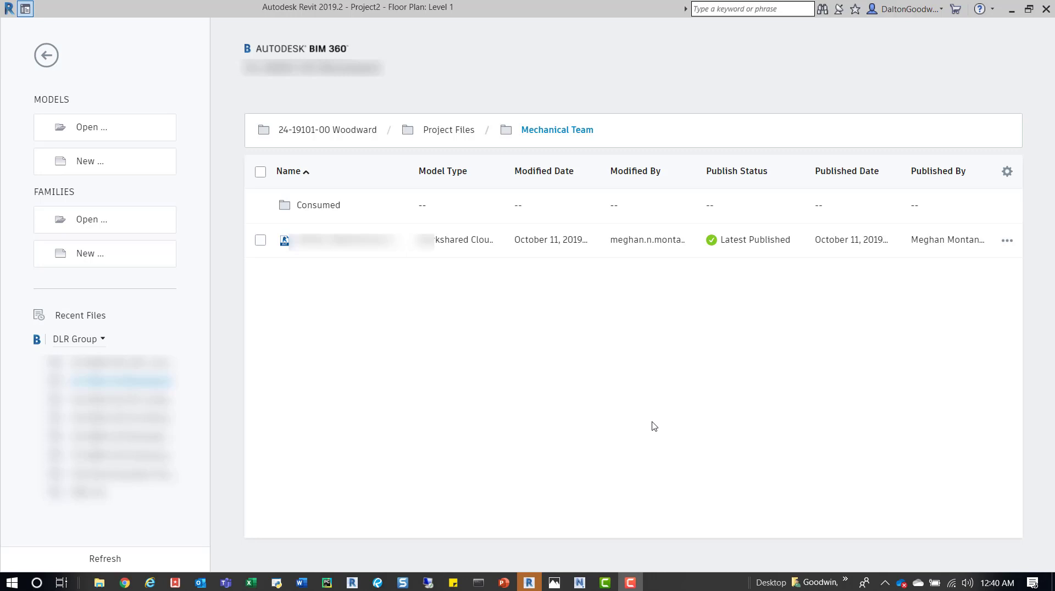
mouse_move(493, 353)
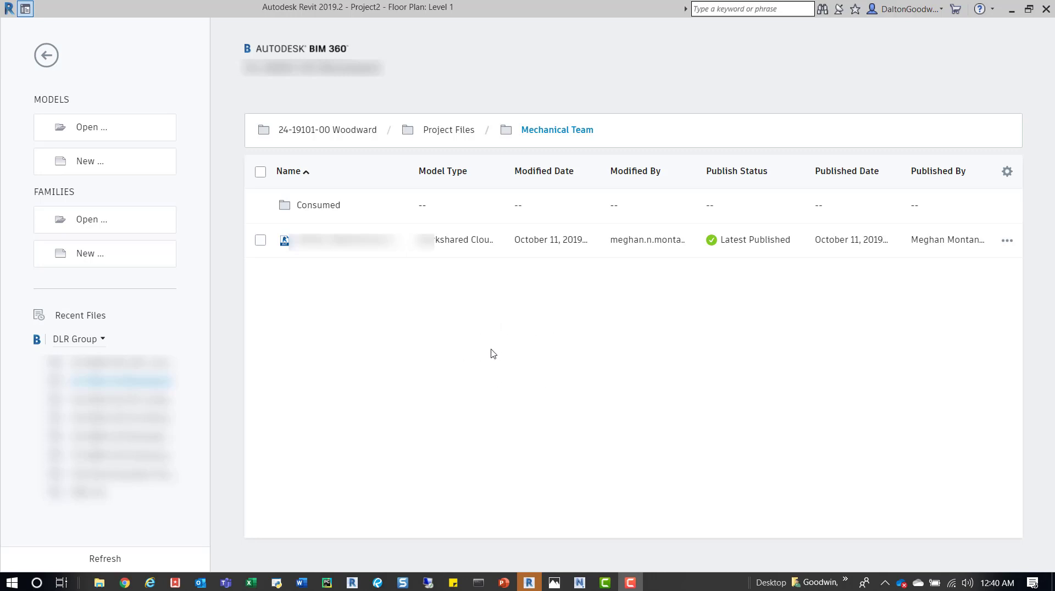
mouse_move(695, 438)
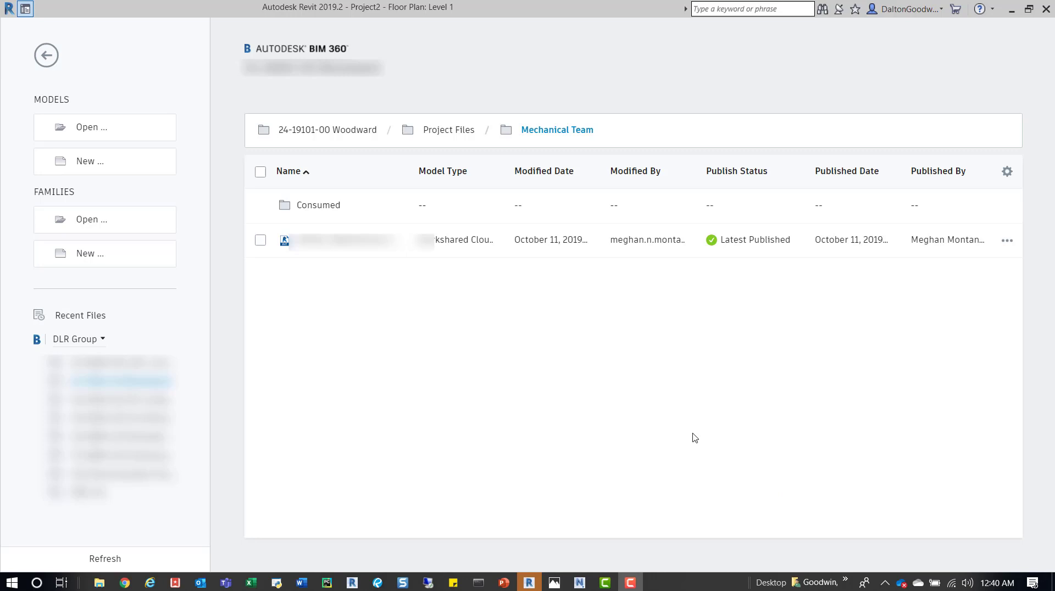
mouse_move(440, 389)
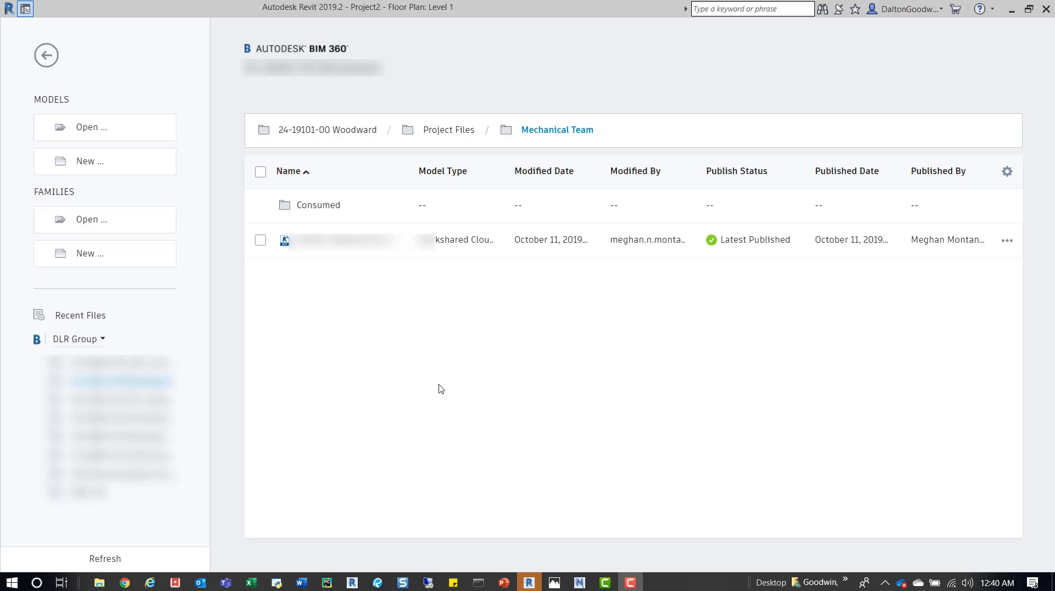
mouse_move(230, 106)
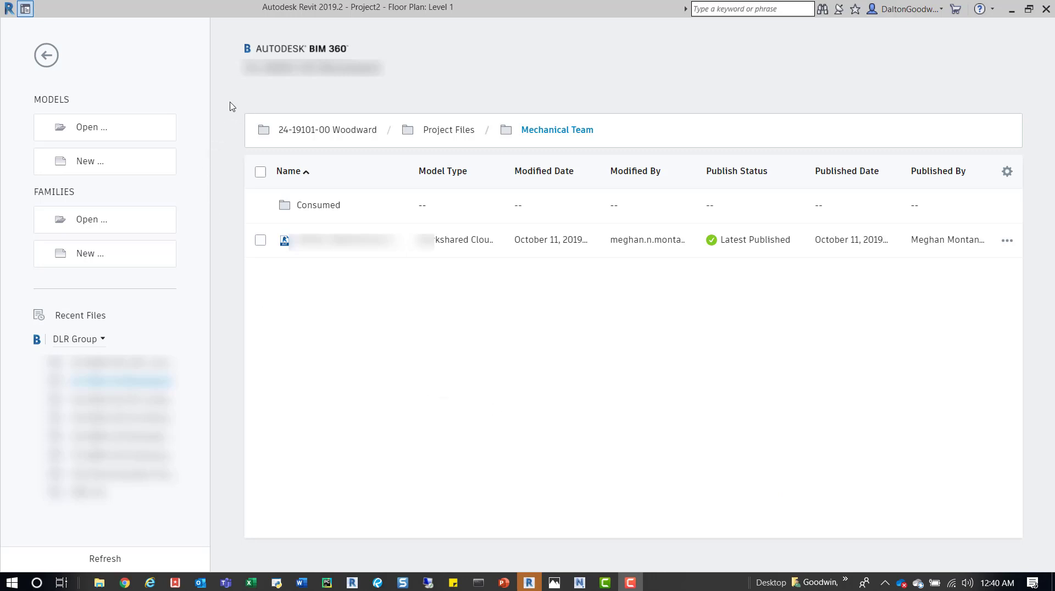
mouse_move(212, 348)
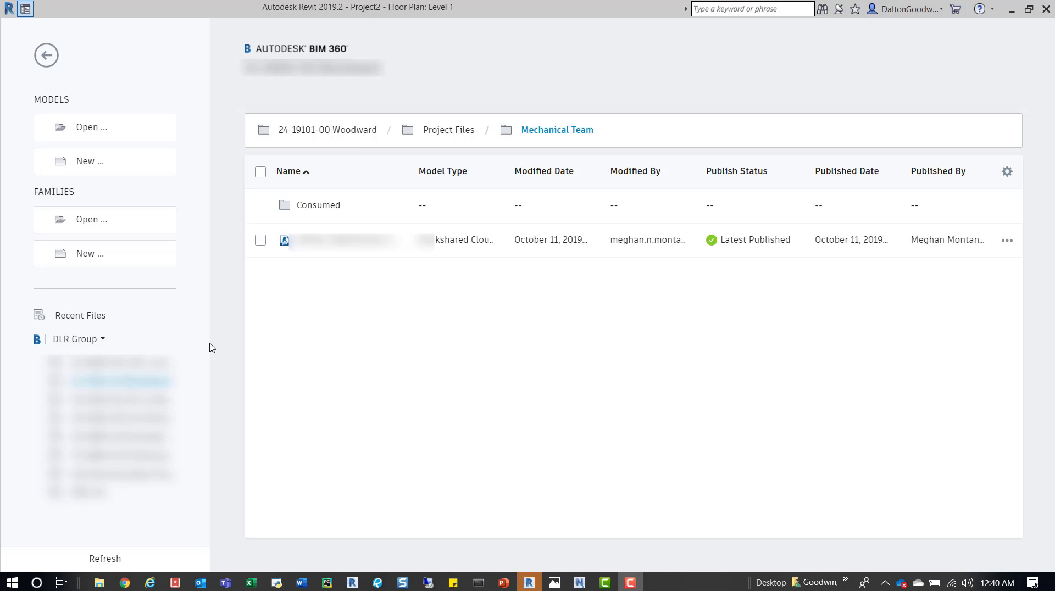
mouse_move(281, 325)
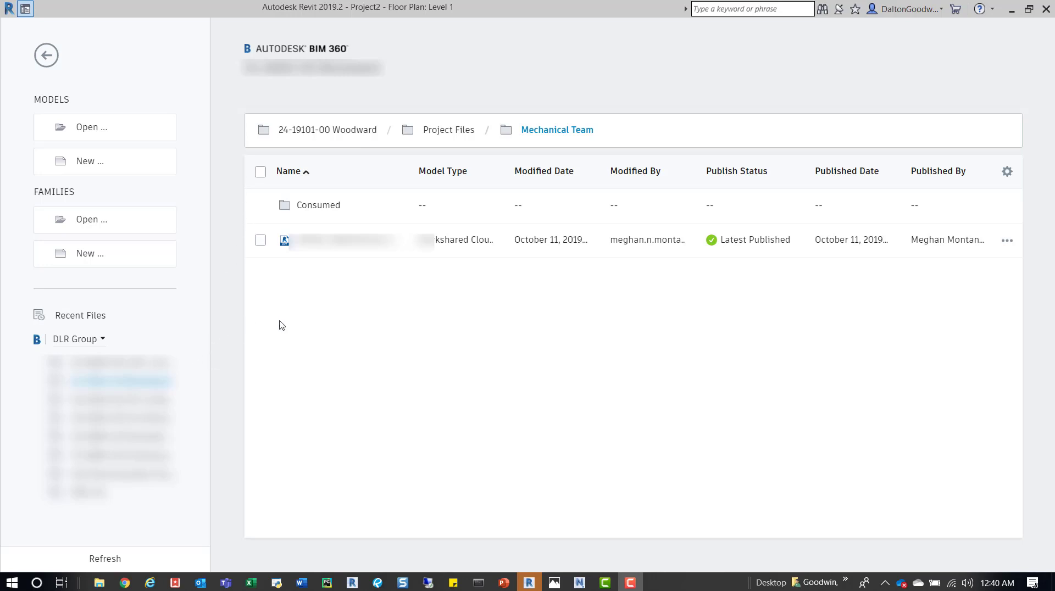
mouse_move(374, 323)
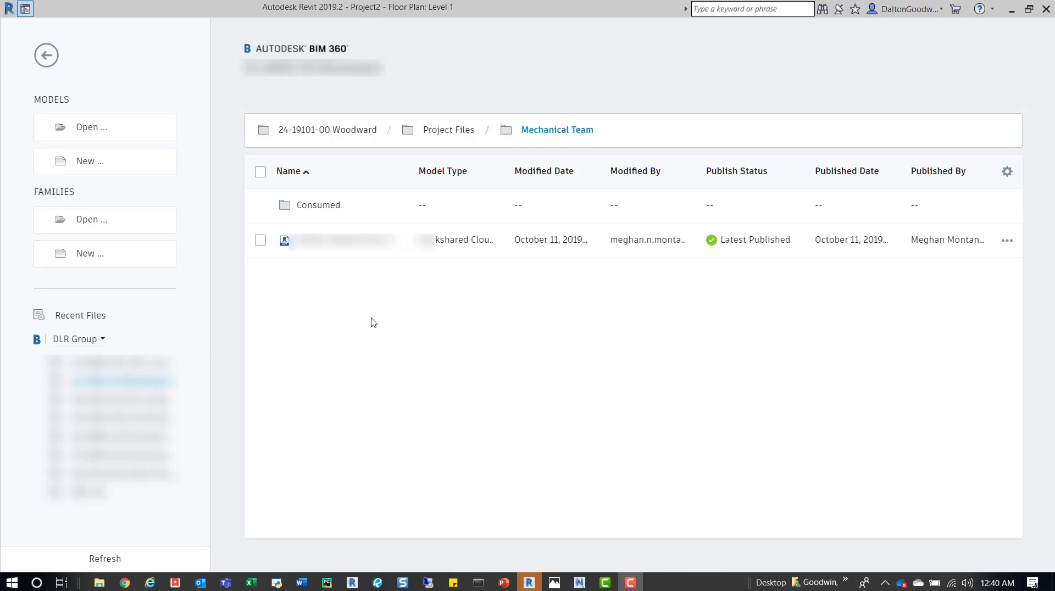
mouse_move(602, 327)
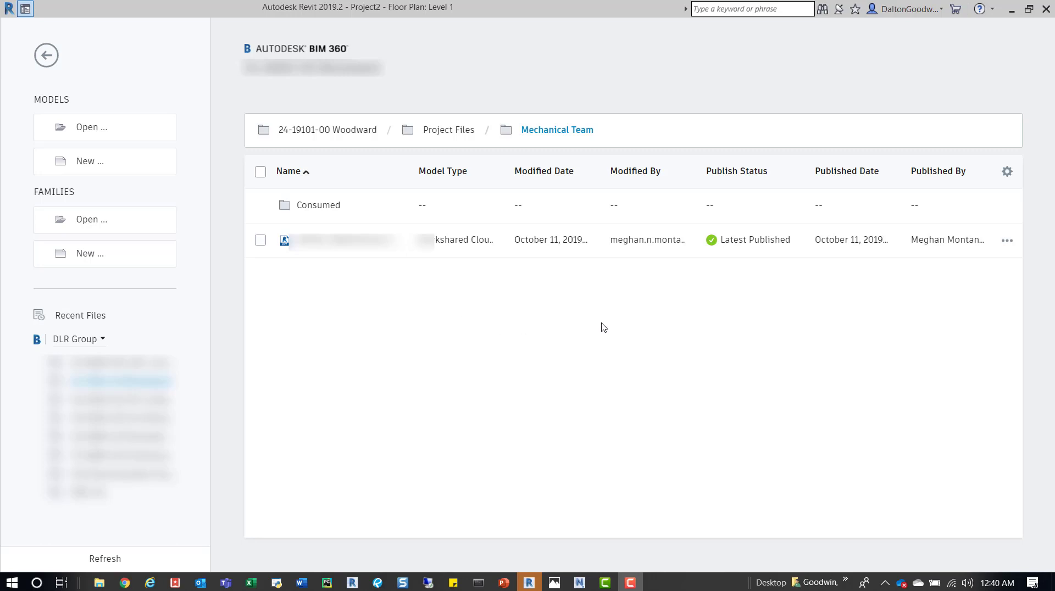
mouse_move(986, 289)
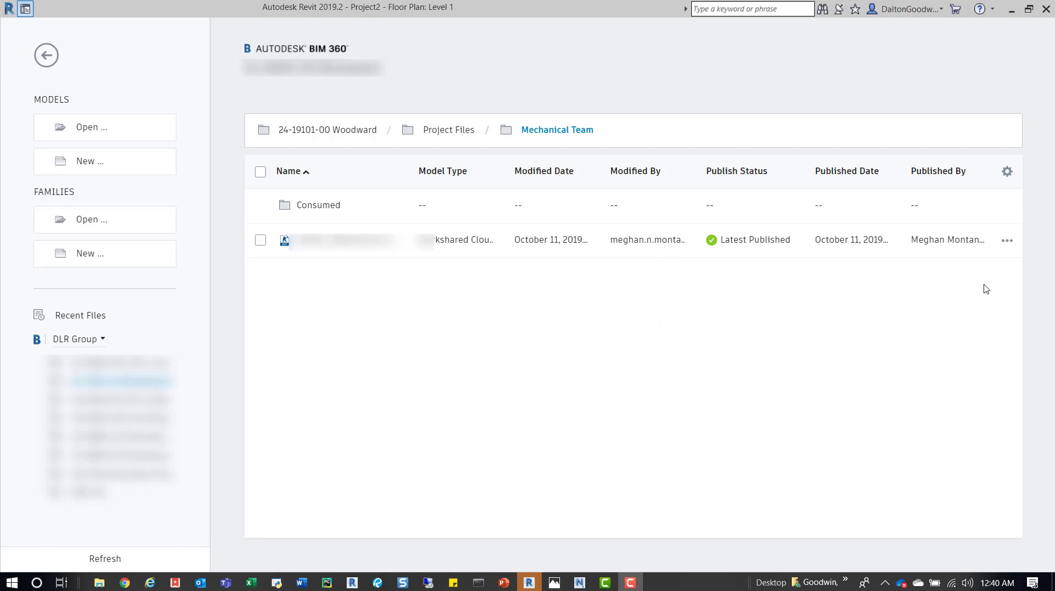
mouse_move(1007, 241)
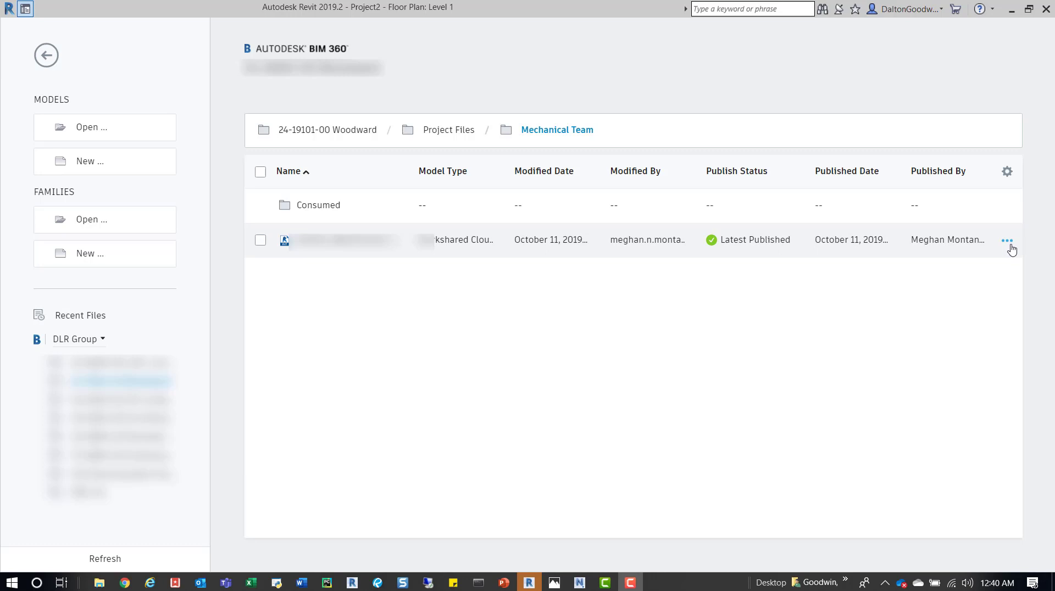
Show the cloud model's open options: worksets All, Editable, Specify, and Open and Audit.
click(1007, 240)
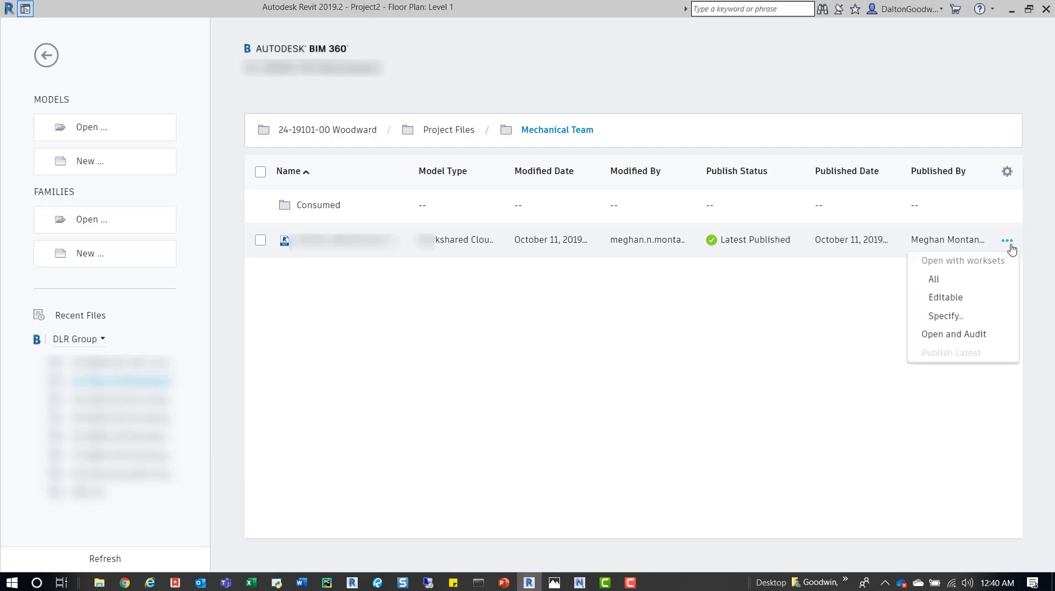
mouse_move(1009, 251)
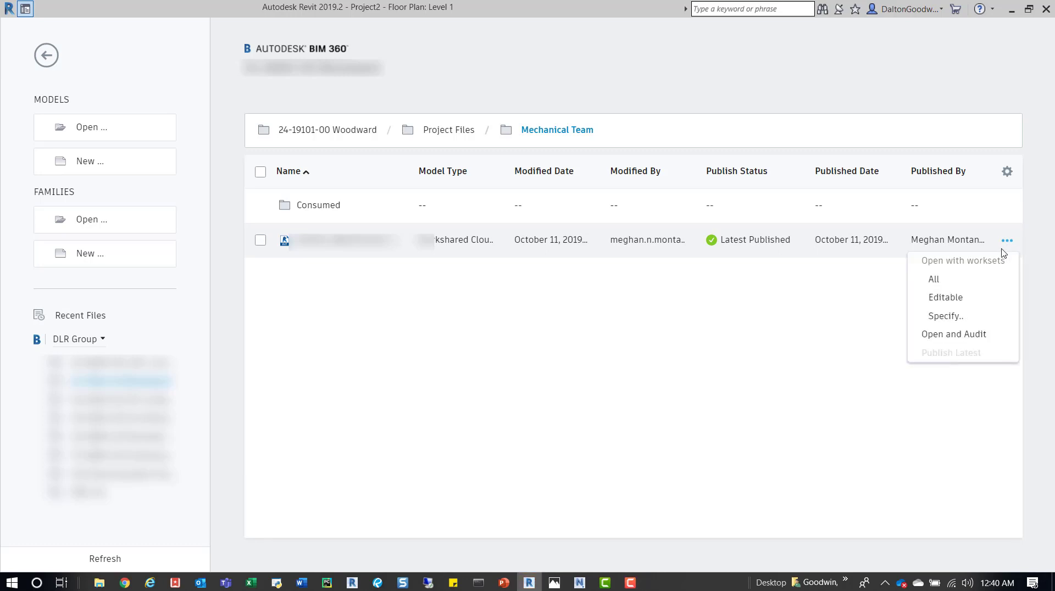
mouse_move(934, 280)
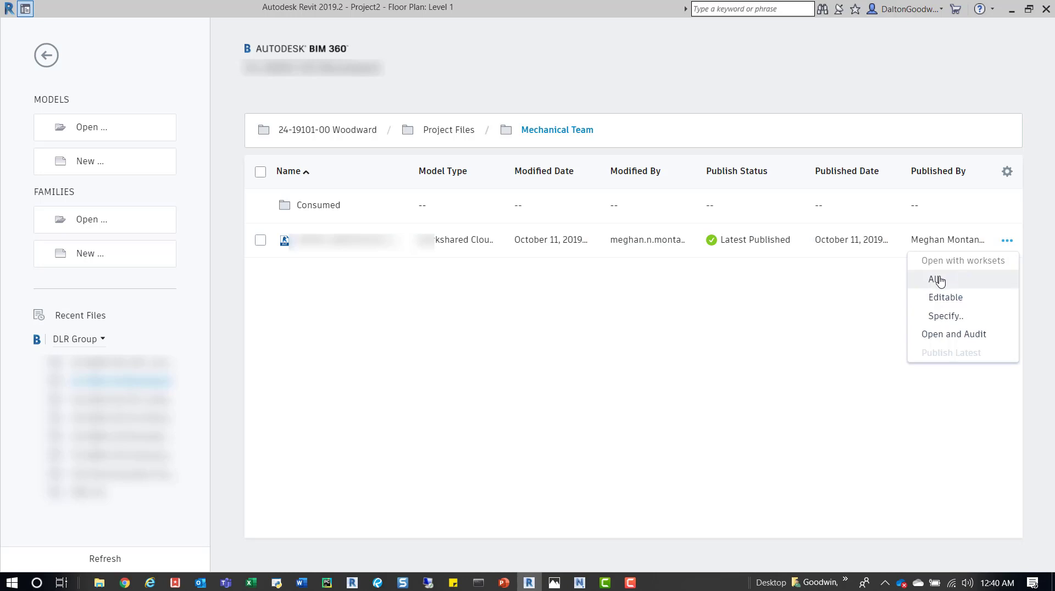
mouse_move(944, 316)
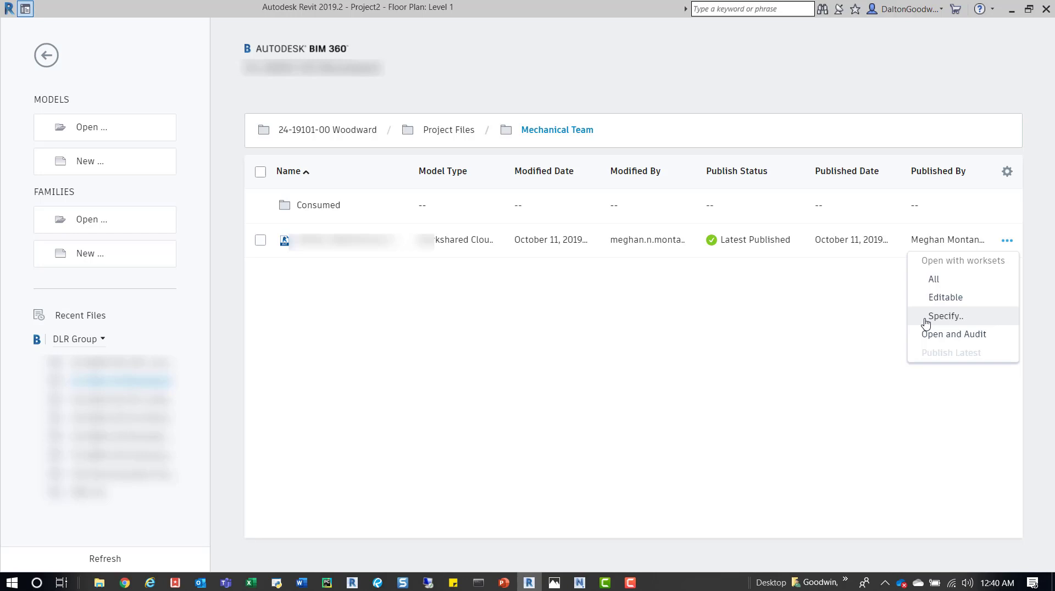
mouse_move(887, 383)
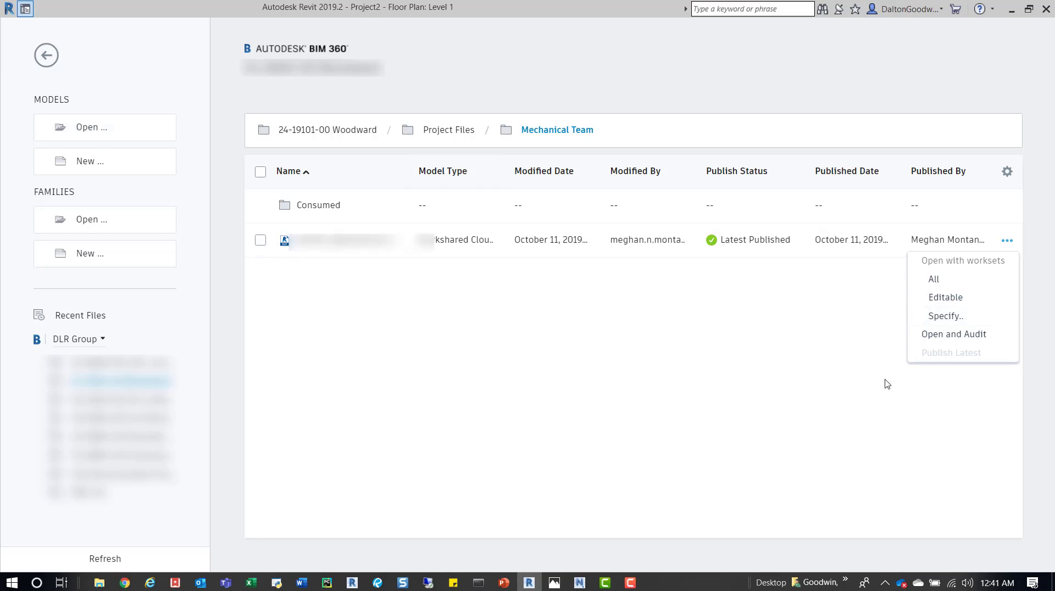
mouse_move(953, 334)
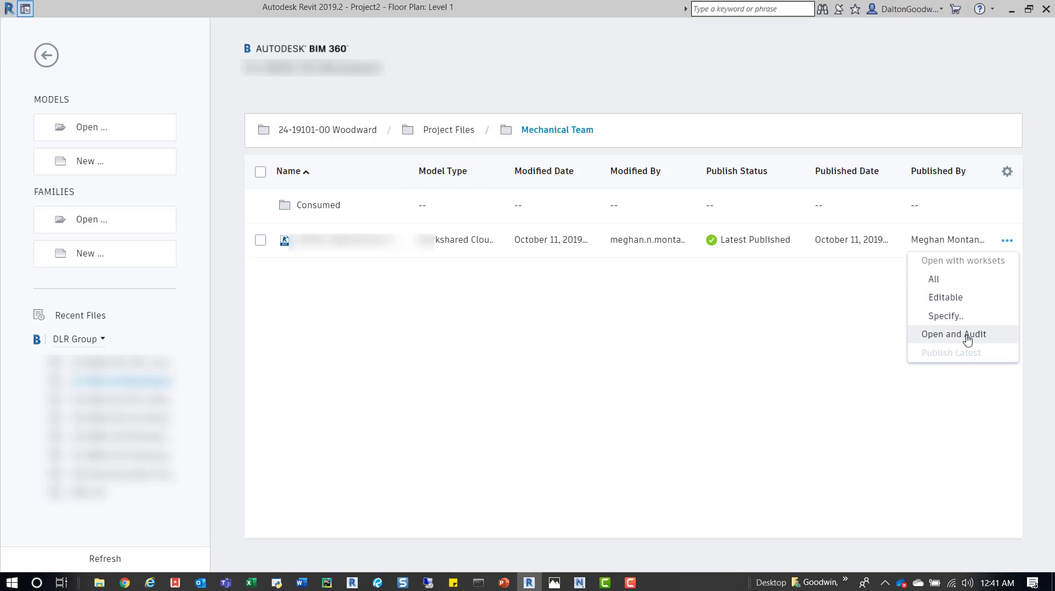
mouse_move(950, 343)
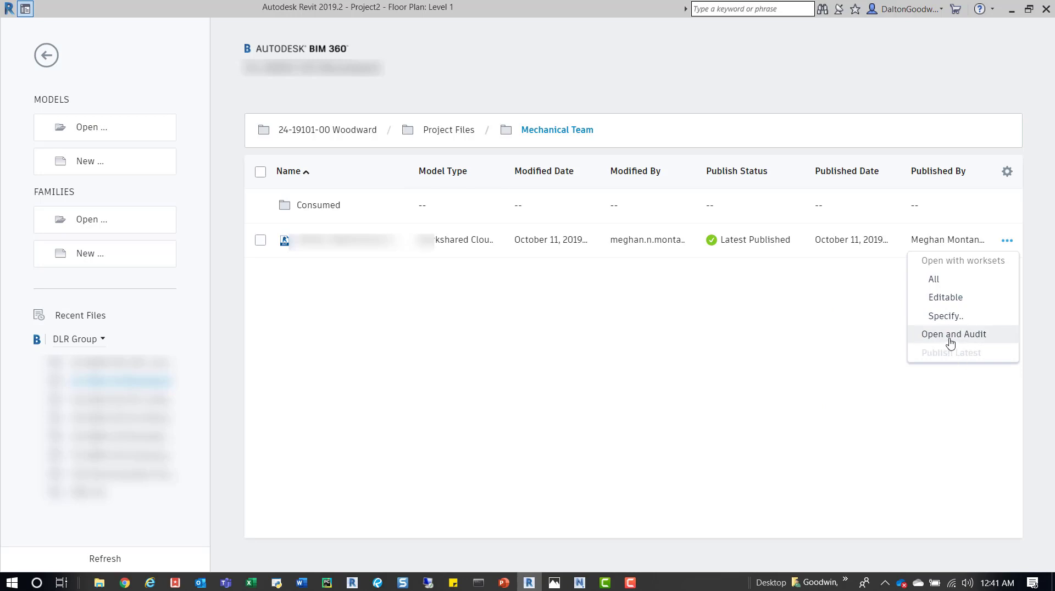
mouse_move(944, 342)
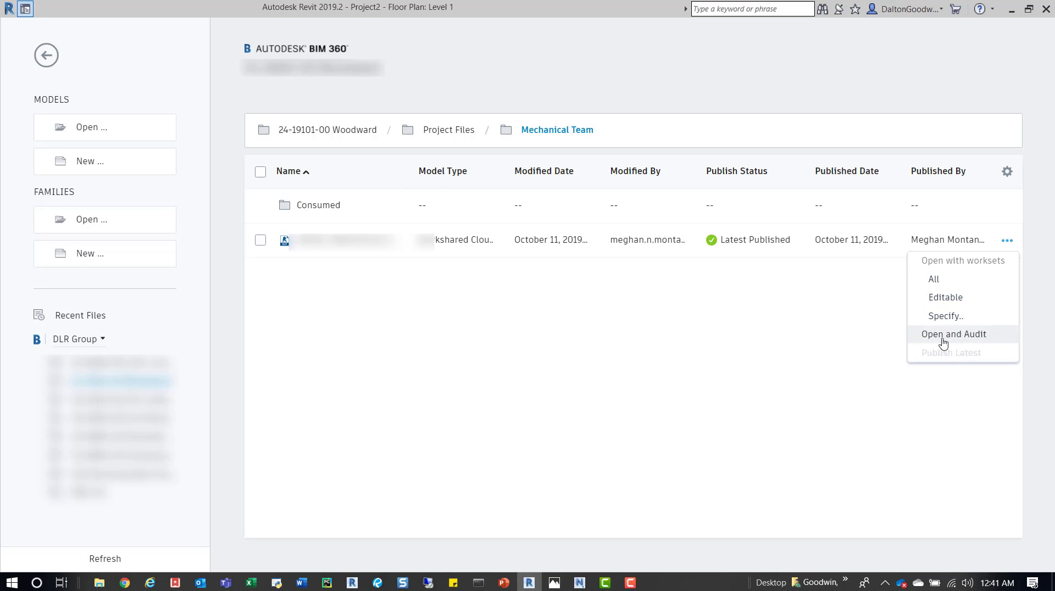
mouse_move(845, 342)
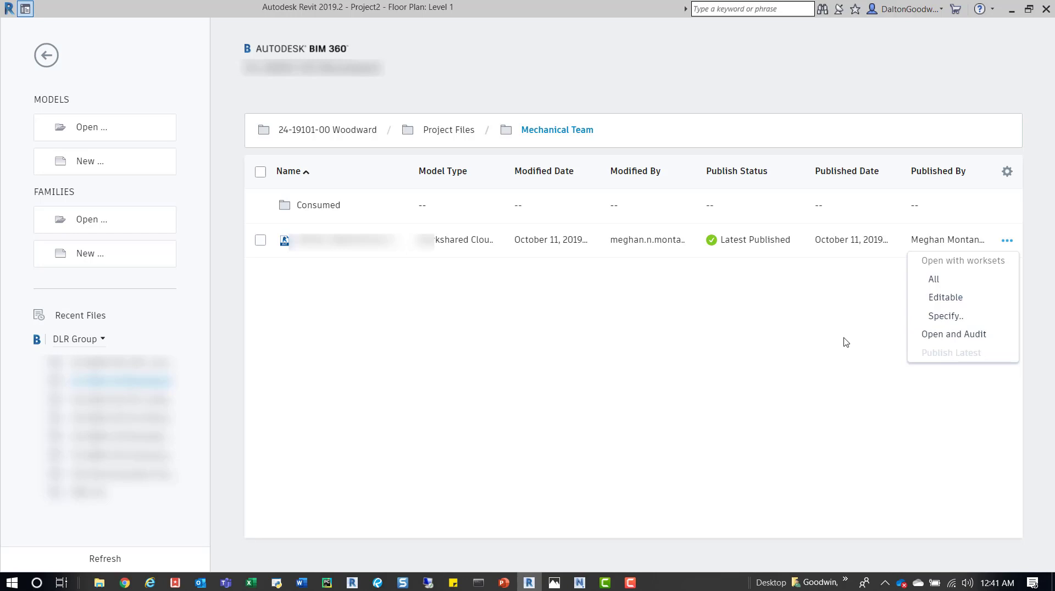
mouse_move(763, 333)
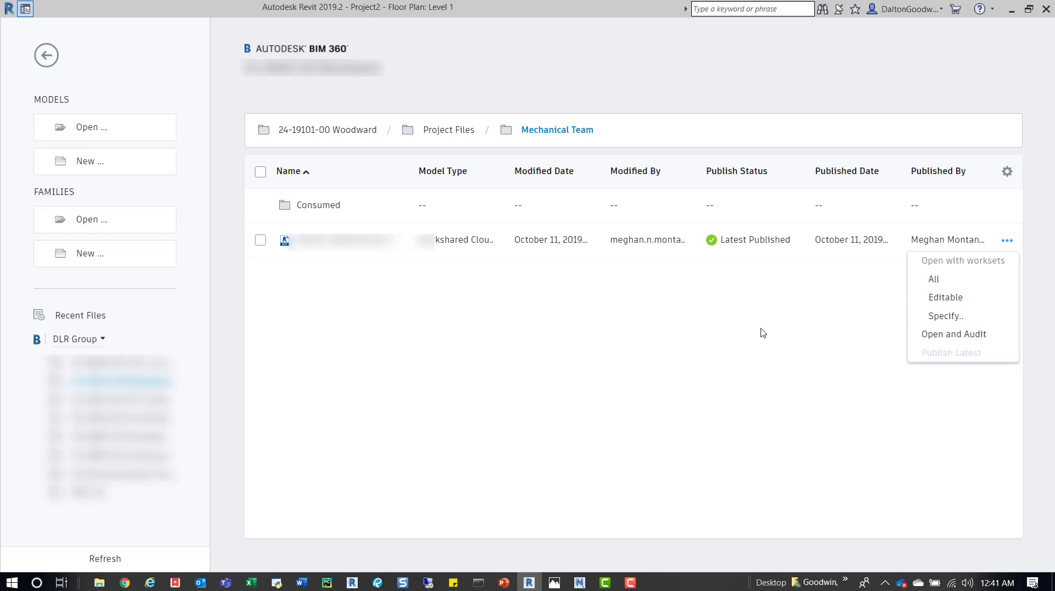
mouse_move(845, 320)
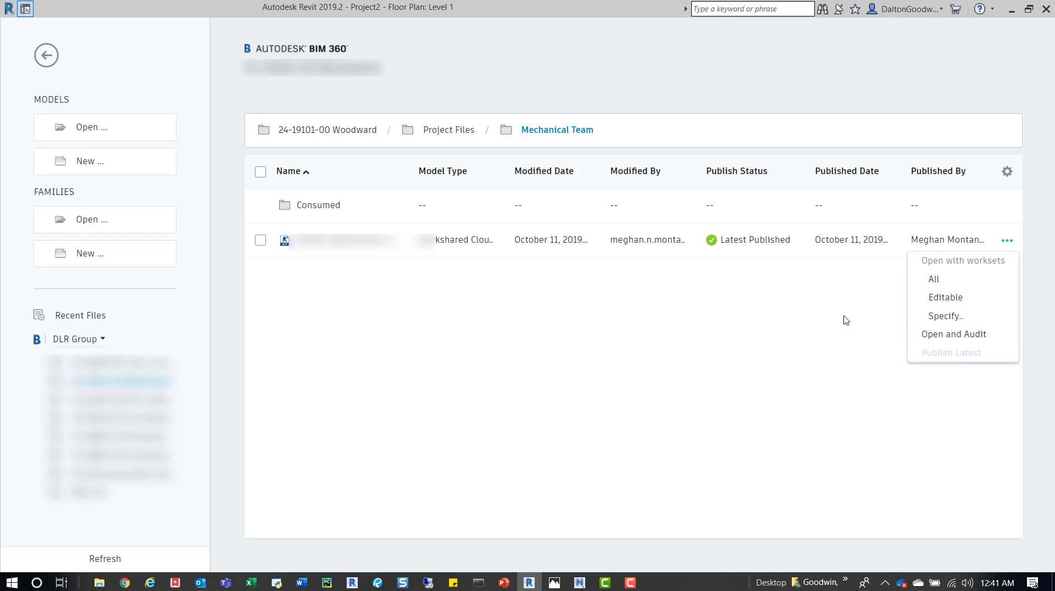
mouse_move(953, 334)
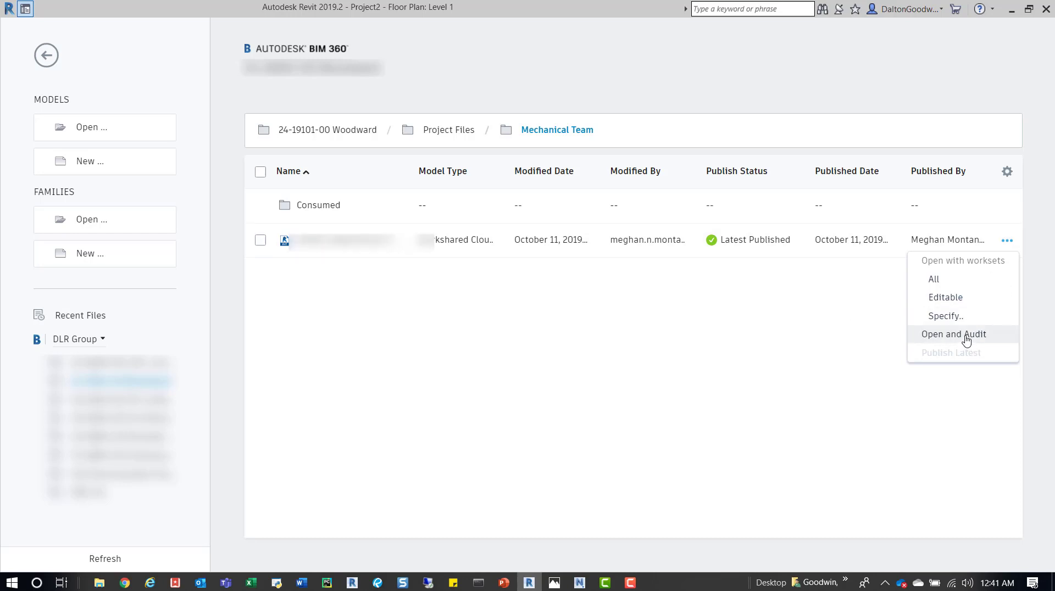
mouse_move(918, 349)
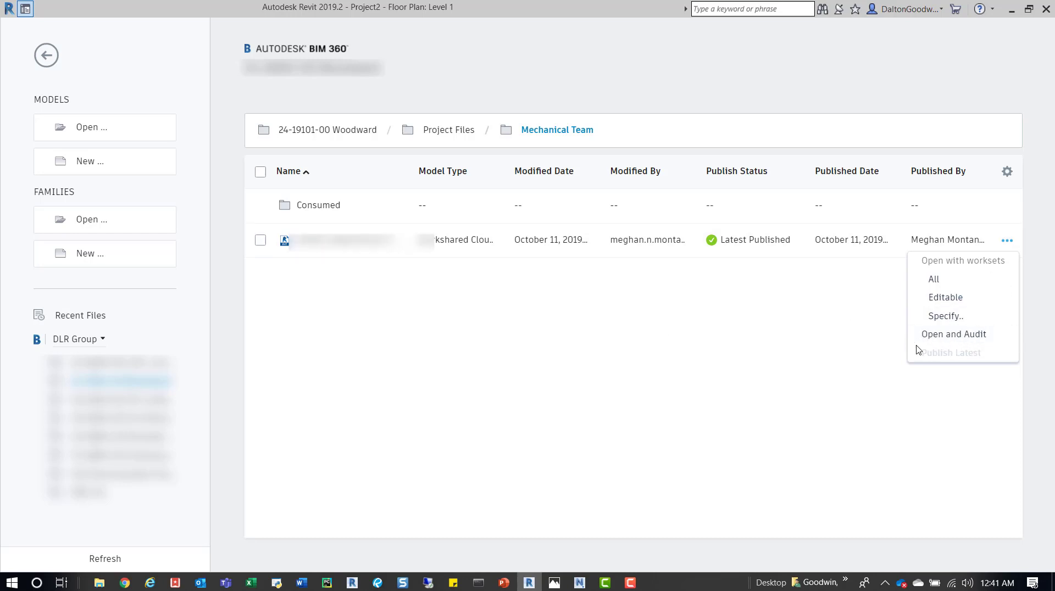
Close the open-options menu and return from the floor plan to the Mechanical Team listing.
click(494, 384)
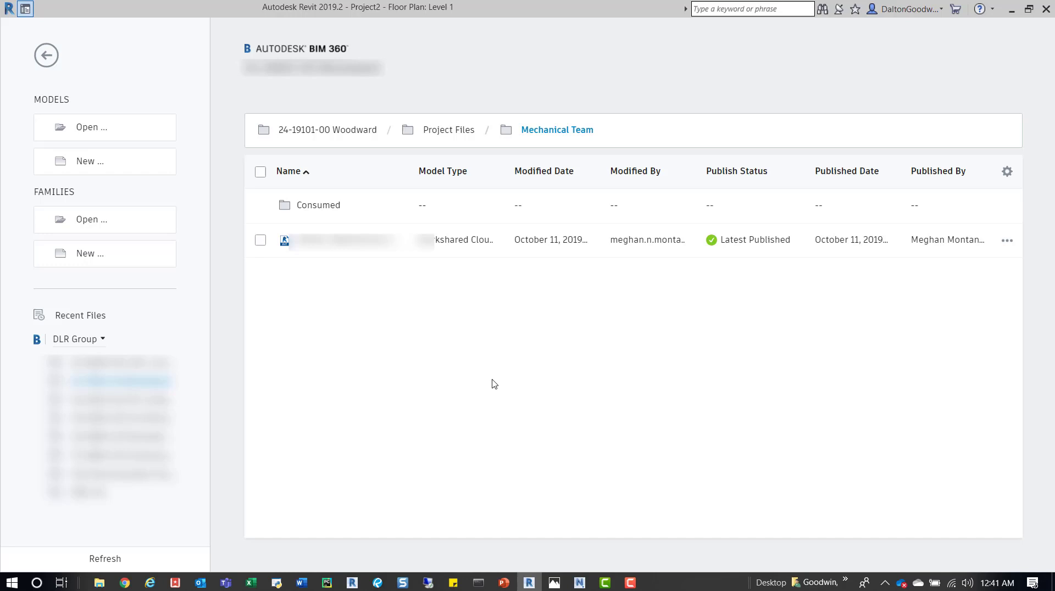
mouse_move(360, 311)
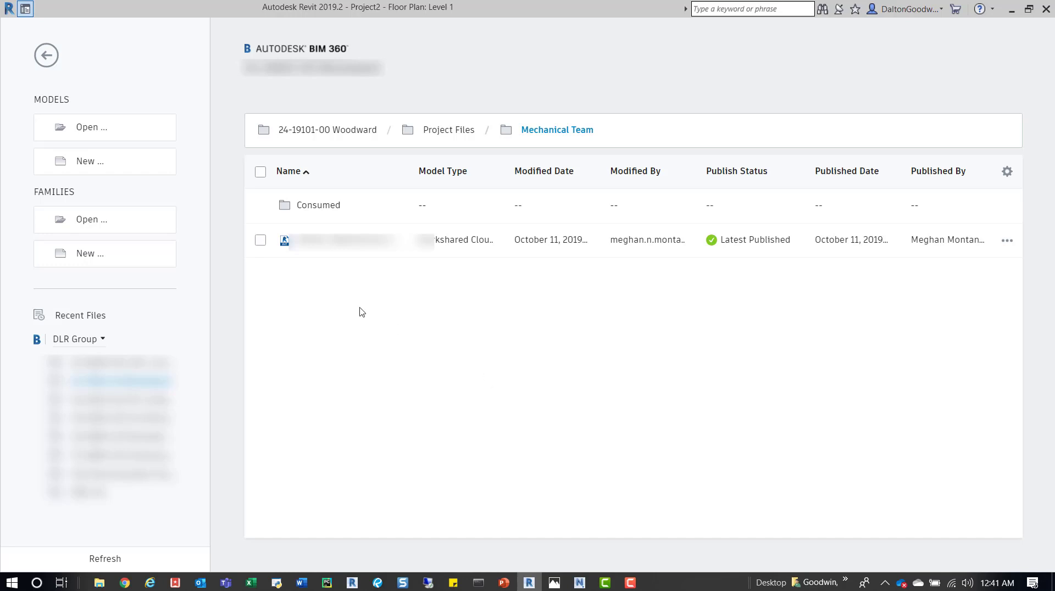
mouse_move(432, 354)
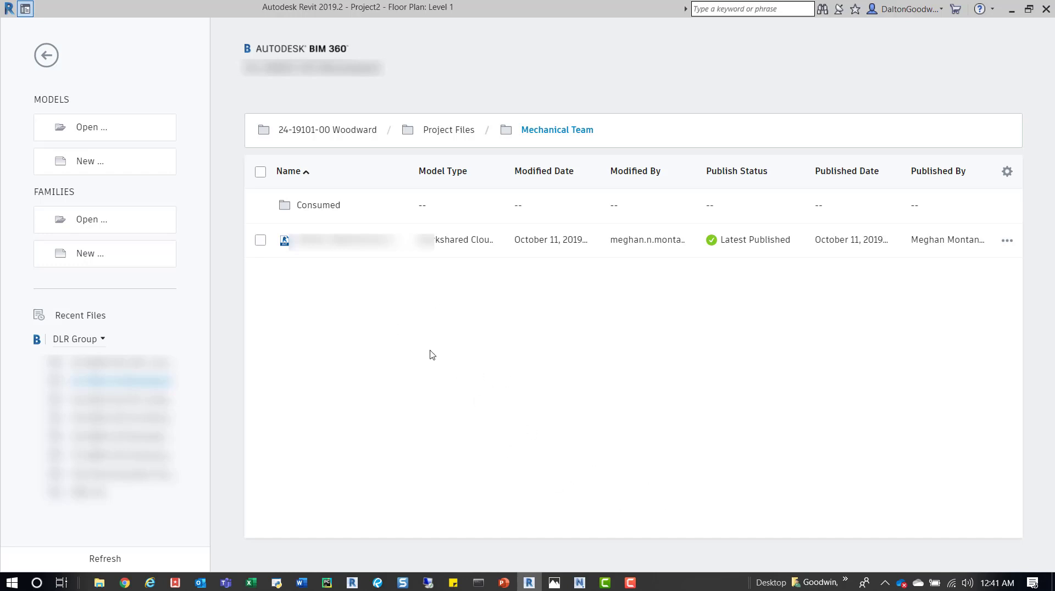
mouse_move(408, 329)
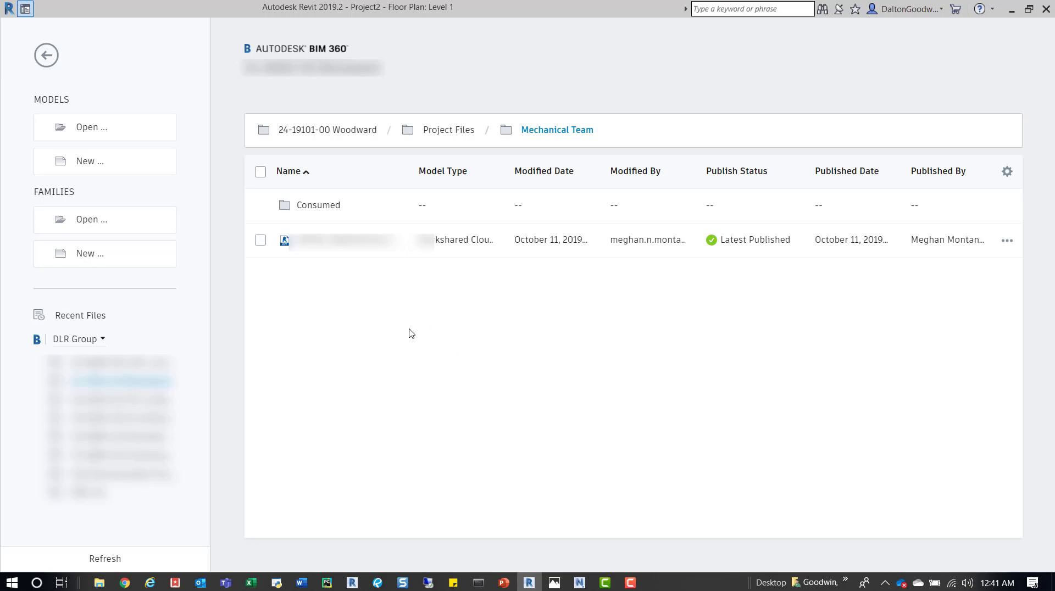
mouse_move(497, 251)
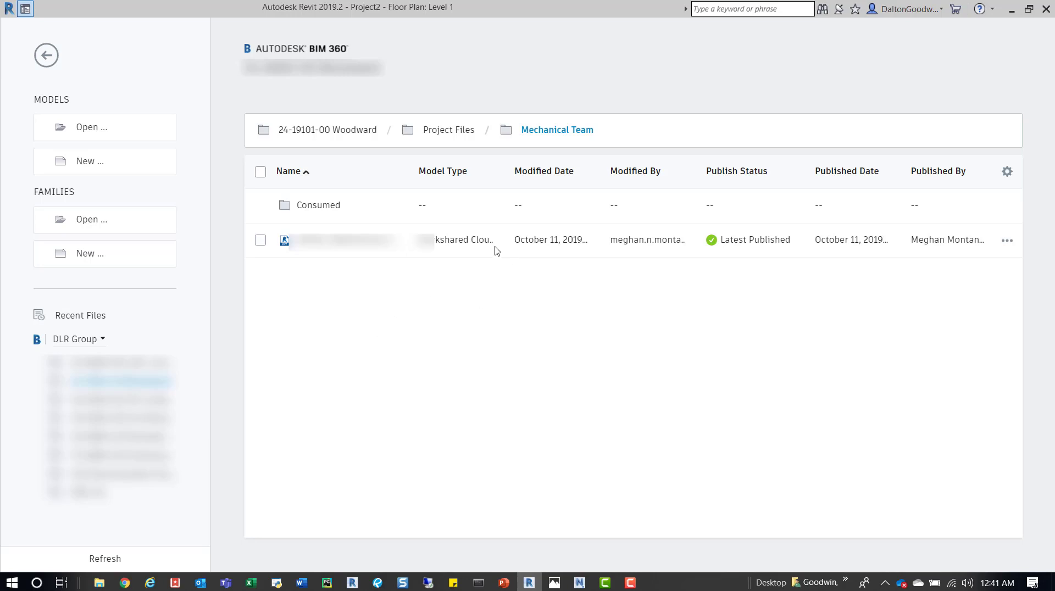
mouse_move(388, 294)
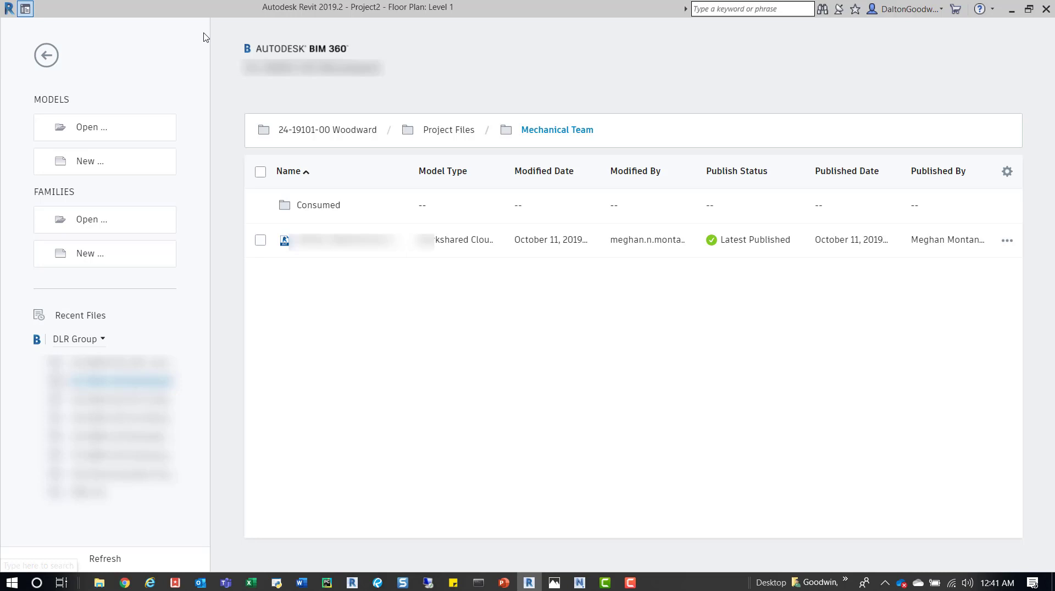
click(543, 171)
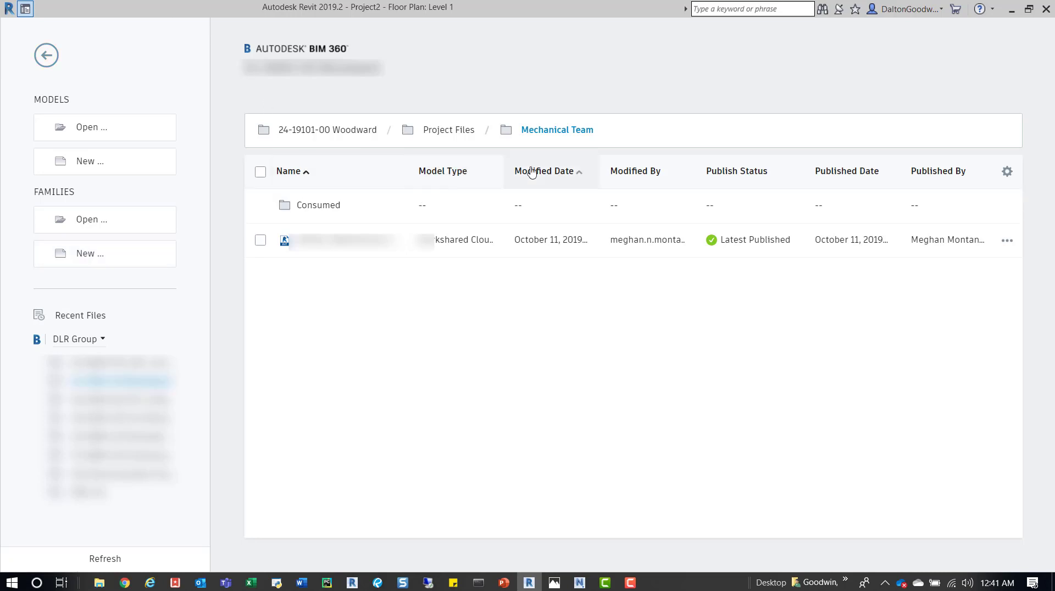
mouse_move(531, 162)
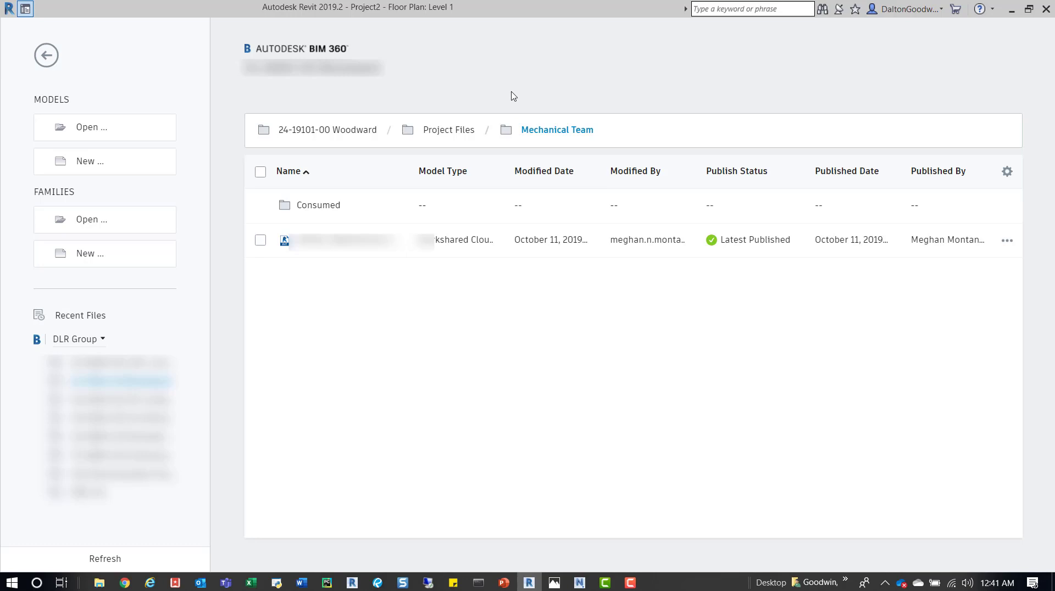
mouse_move(260, 57)
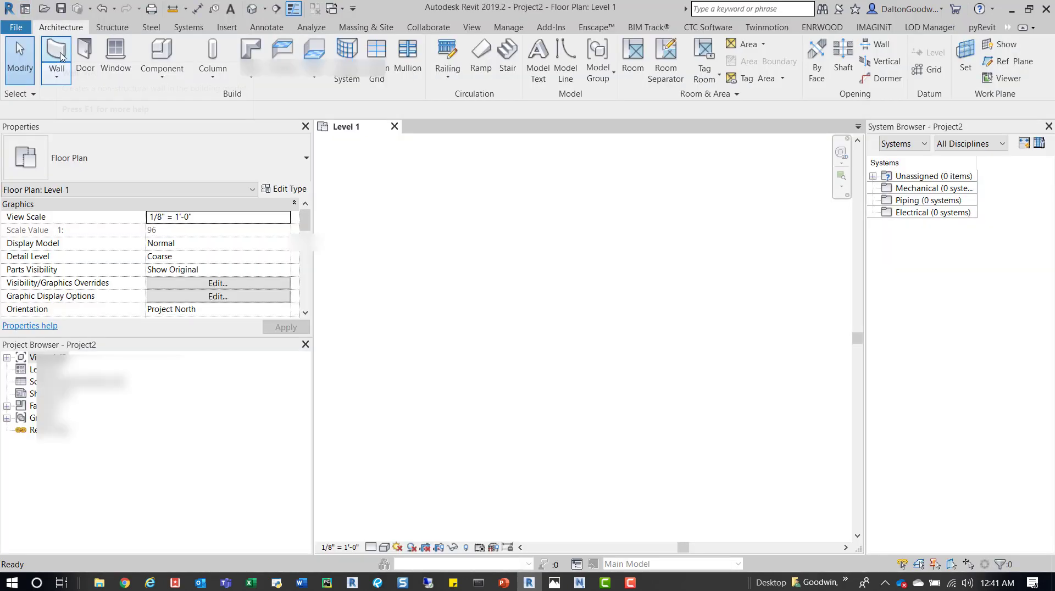
click(26, 9)
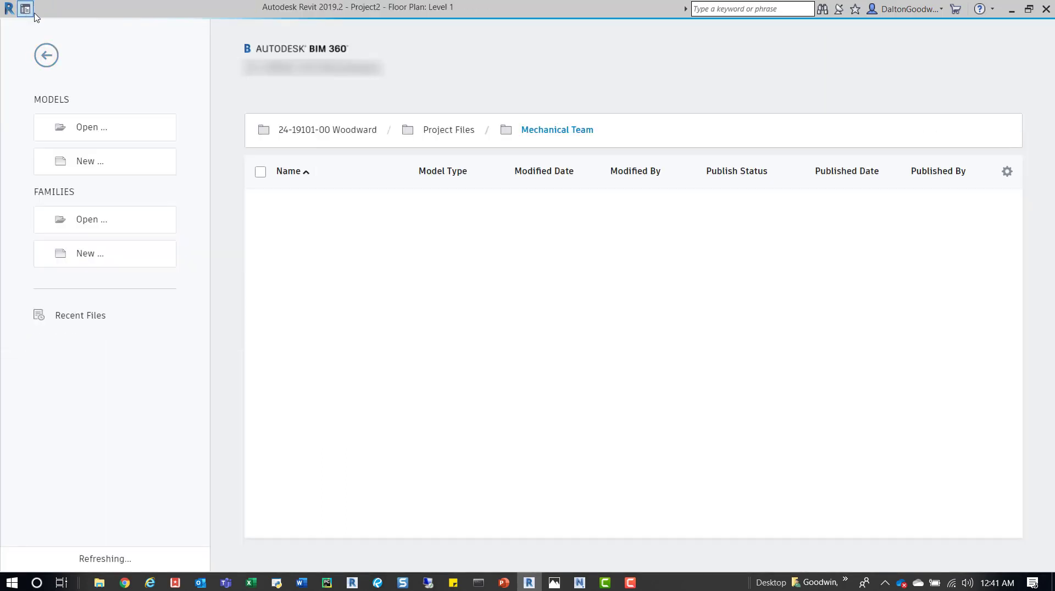
click(79, 314)
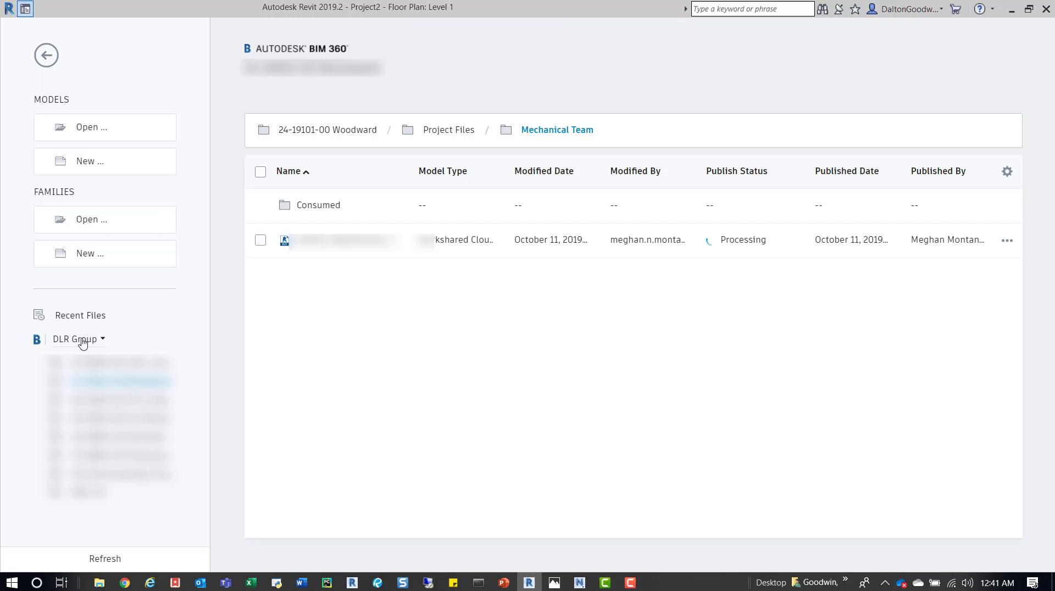
Show the Recent Files page with thumbnails of recent models and families.
click(80, 315)
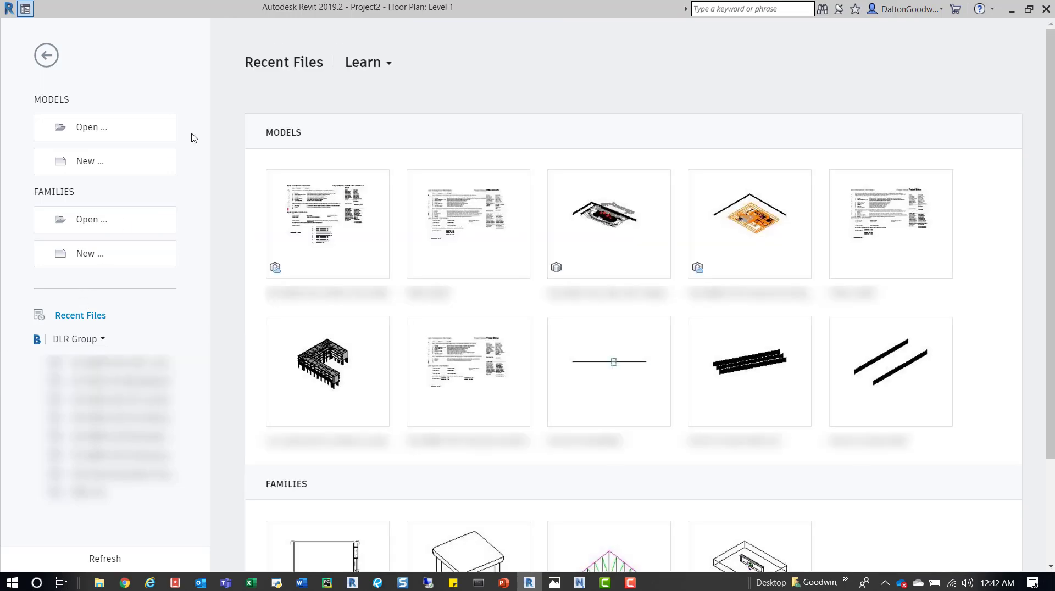
mouse_move(389, 74)
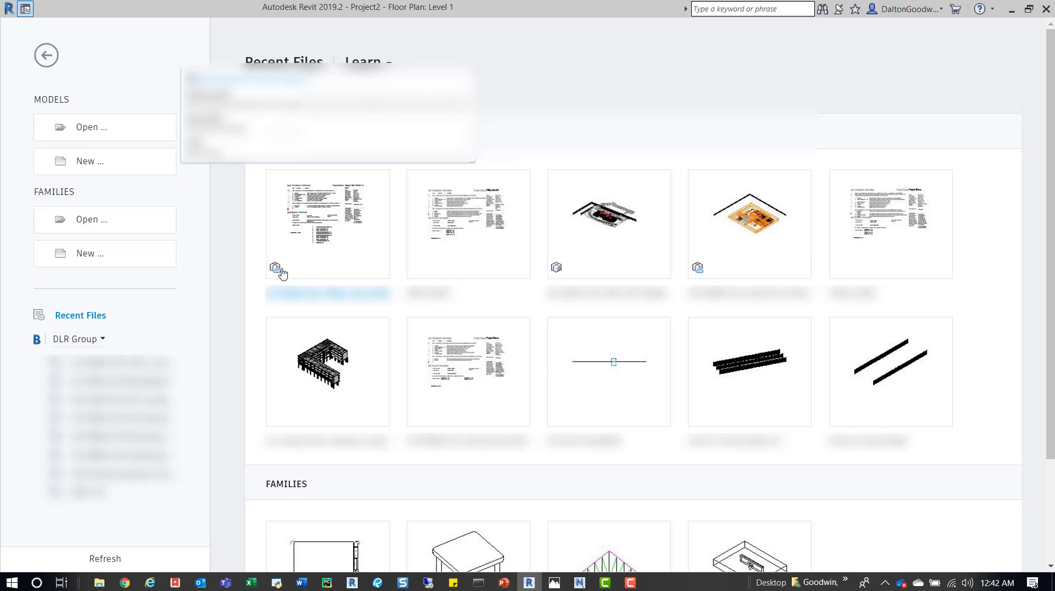
mouse_move(461, 261)
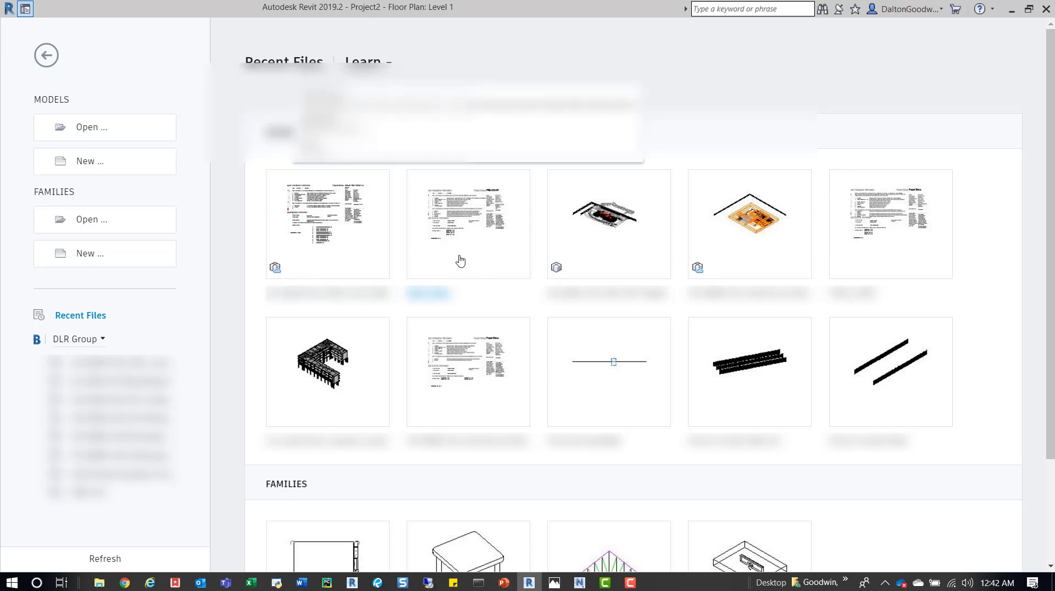
mouse_move(600, 247)
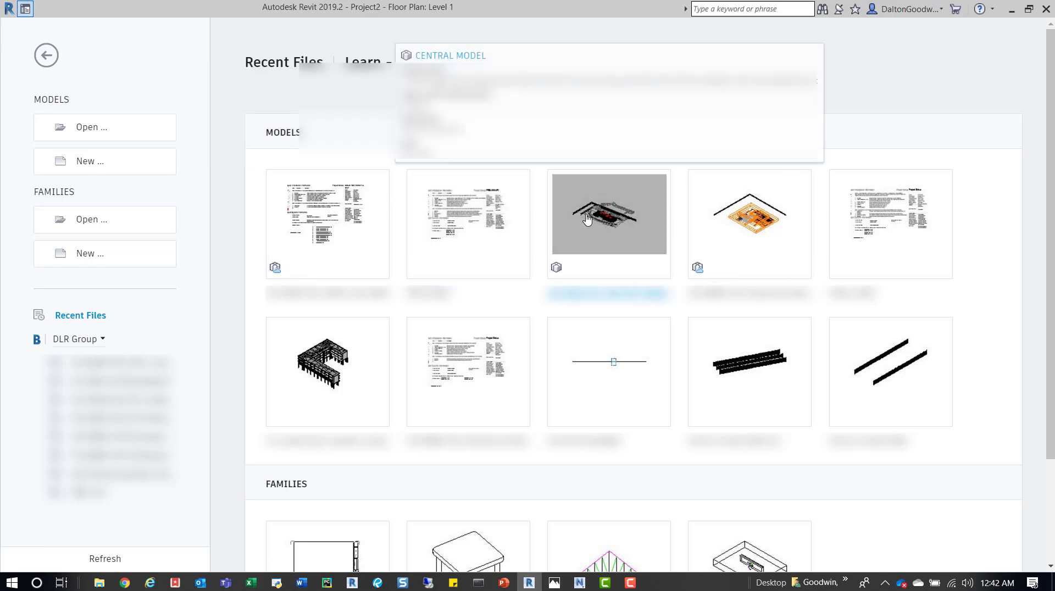
mouse_move(614, 237)
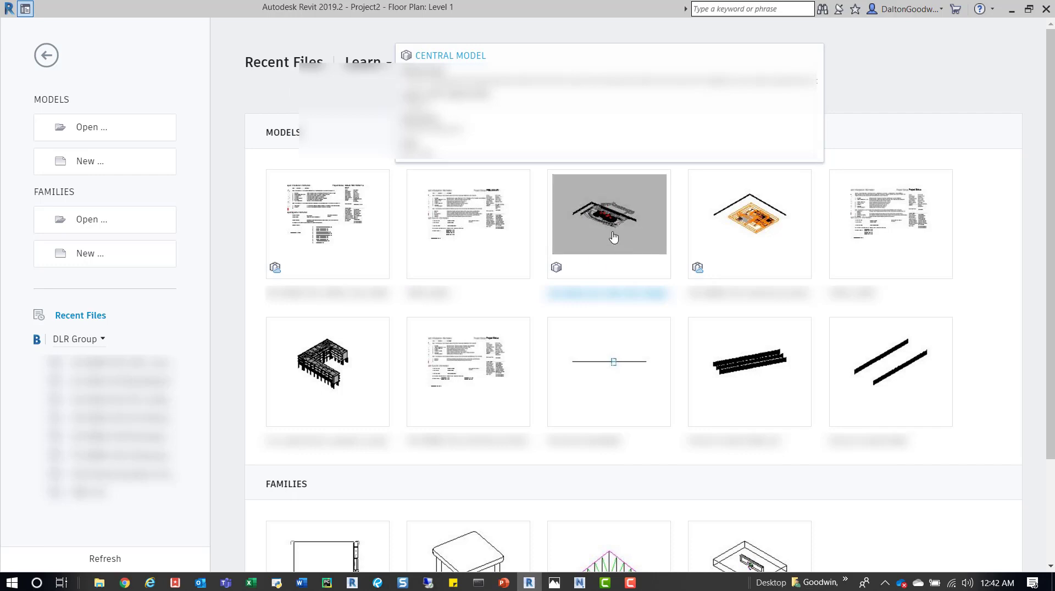
mouse_move(608, 251)
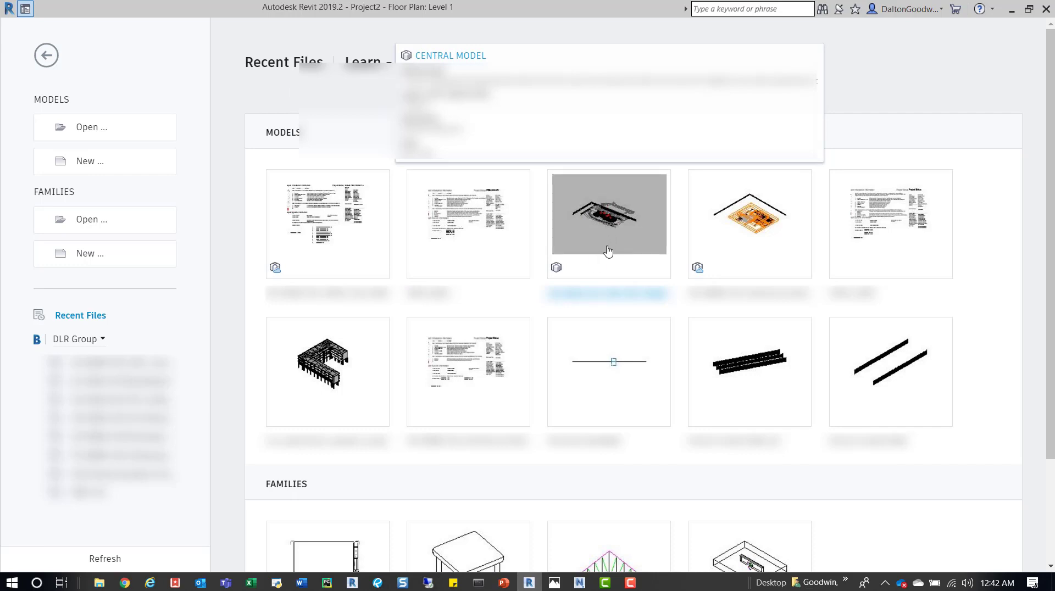
mouse_move(597, 222)
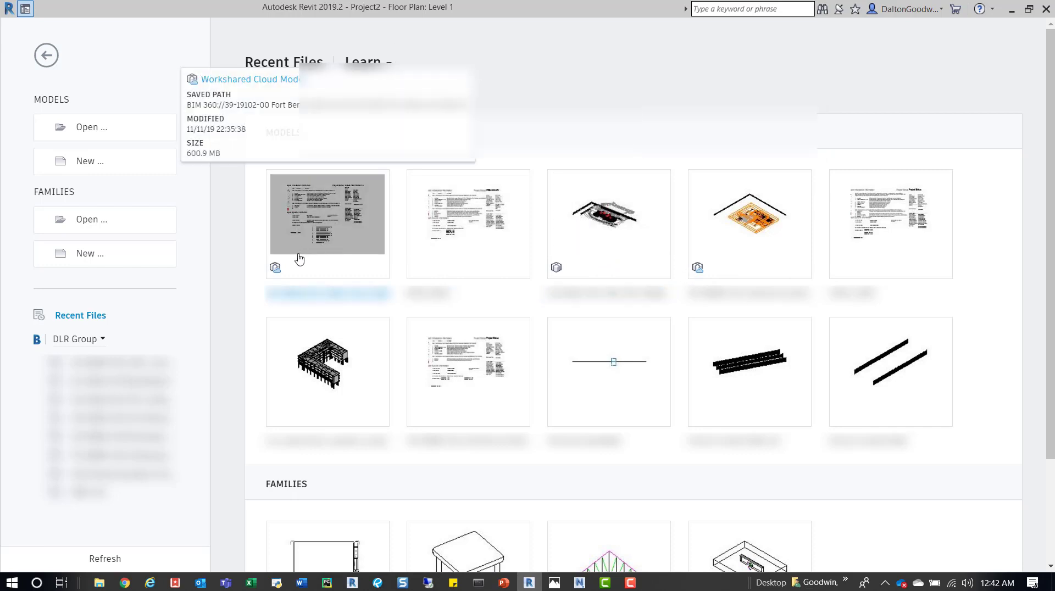
mouse_move(324, 215)
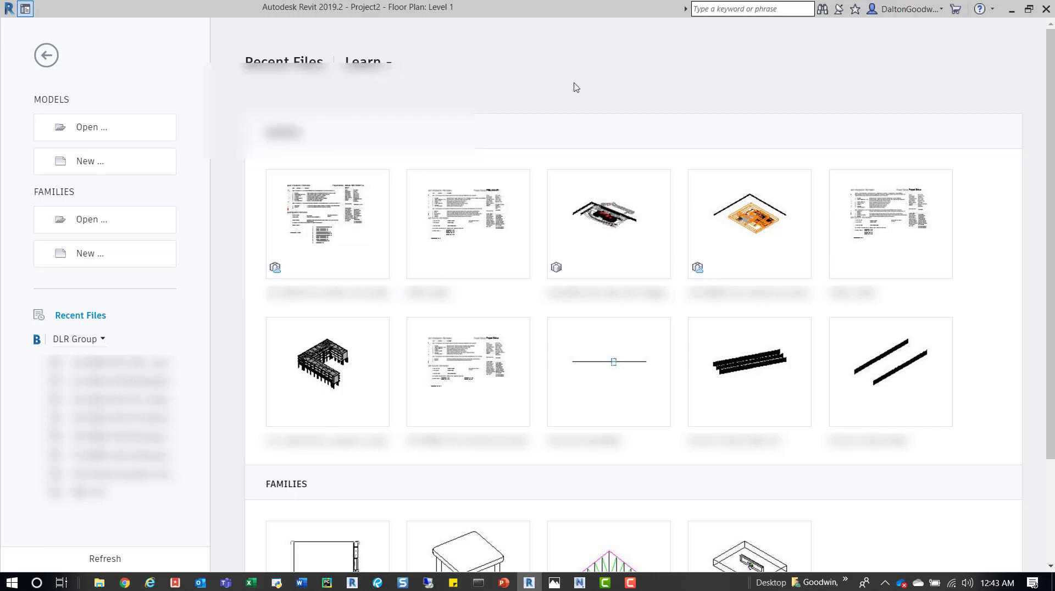
mouse_move(565, 90)
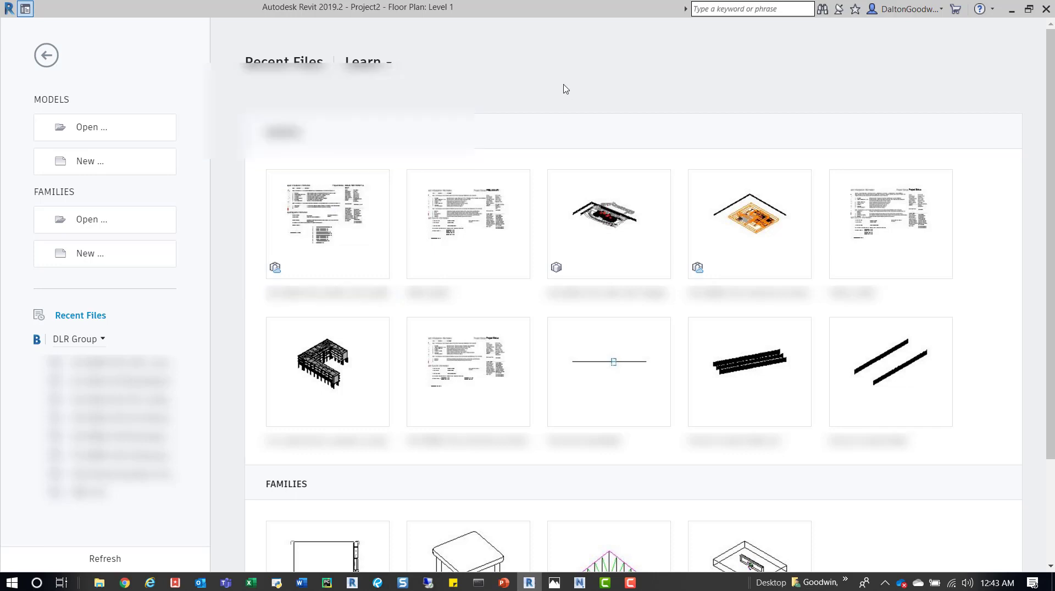
mouse_move(687, 223)
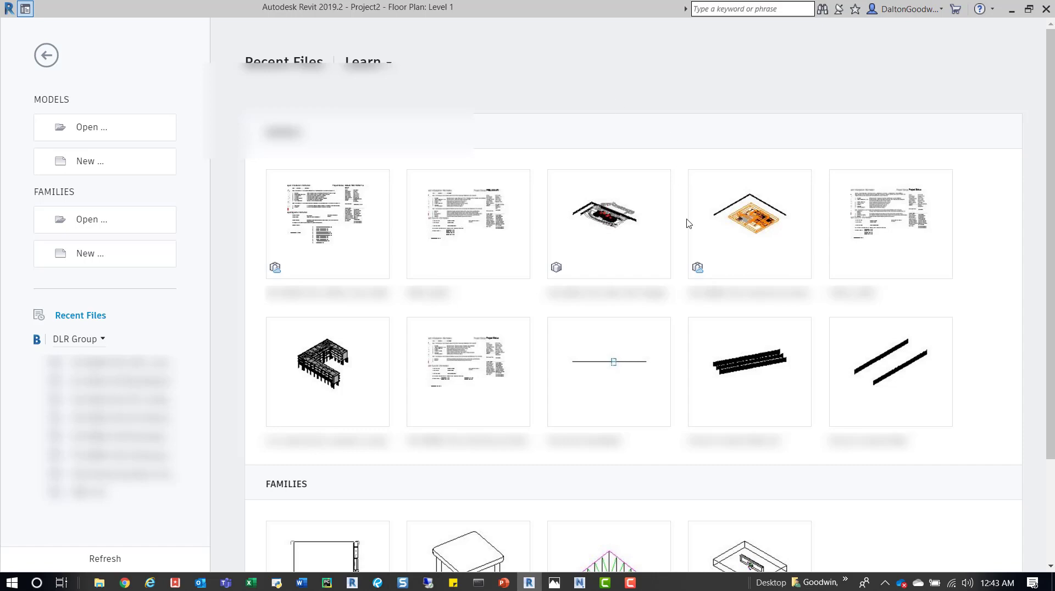